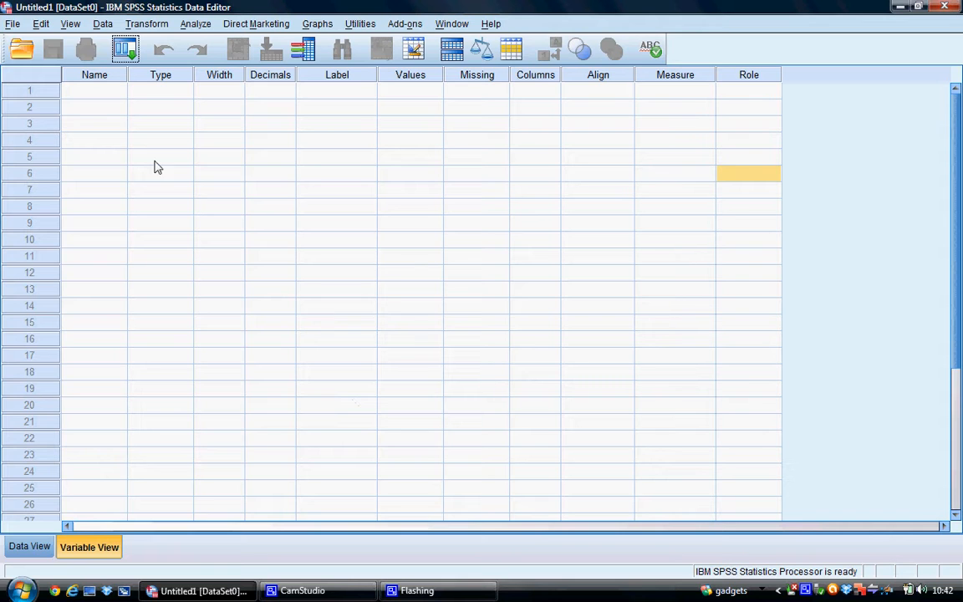
Open the File menu and point at Open to reveal its submenu
{"action": "left_click", "coordinate": [12, 23]}
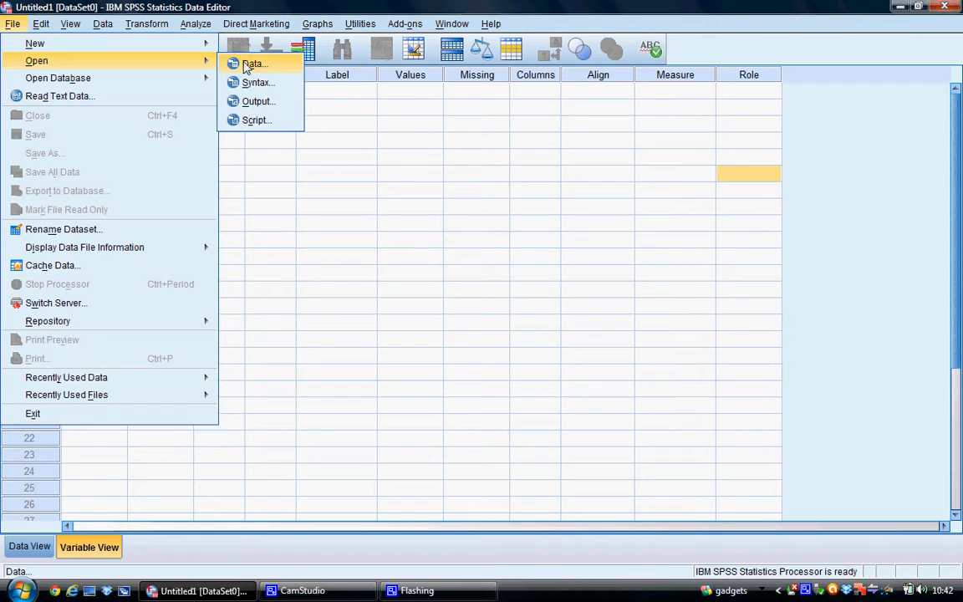
Choose Open > Data to bring up the Open Data dialog in the EC2102 folder
{"action": "left_click", "coordinate": [253, 64]}
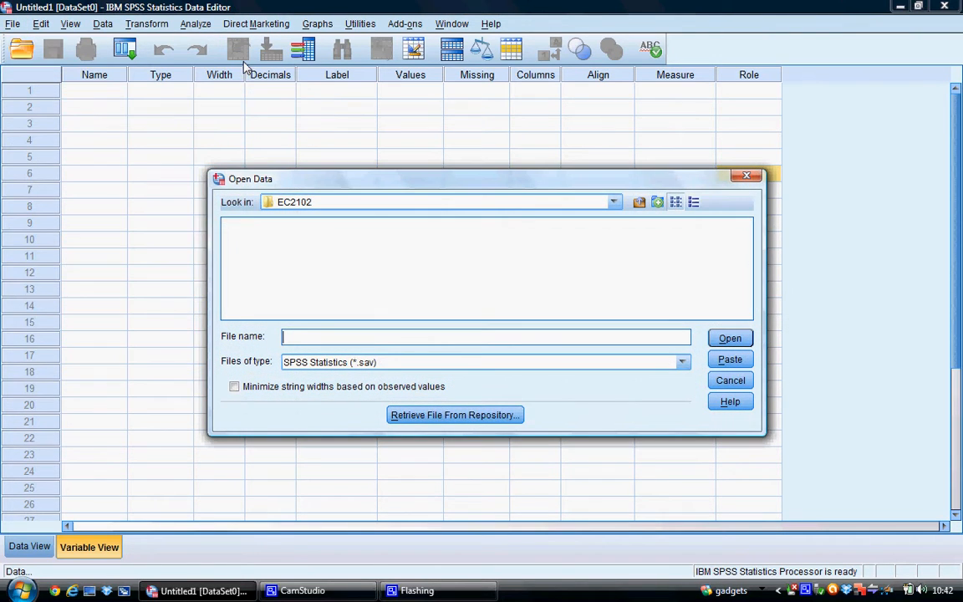
{"action": "mouse_move", "coordinate": [373, 210]}
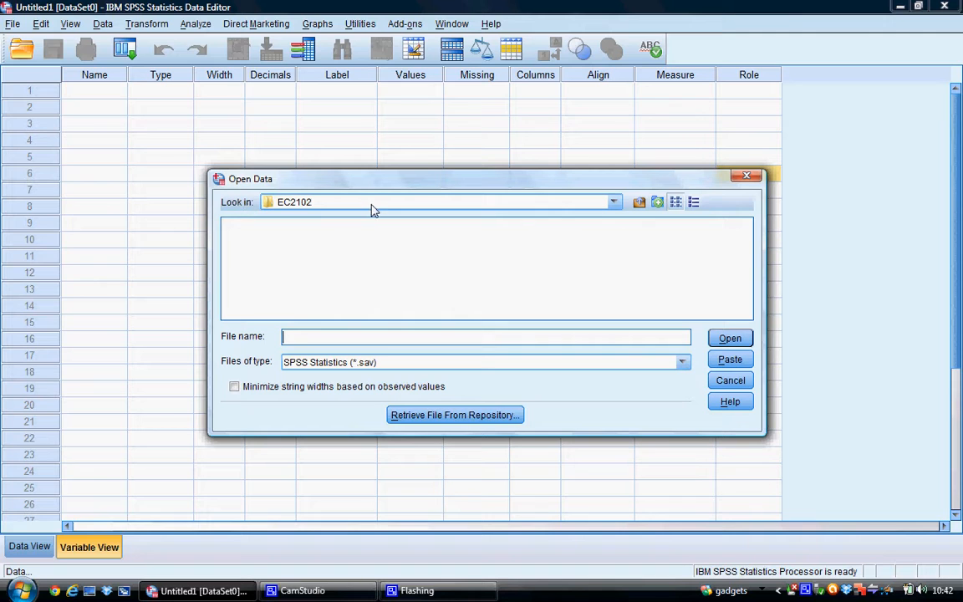
{"action": "mouse_move", "coordinate": [388, 288]}
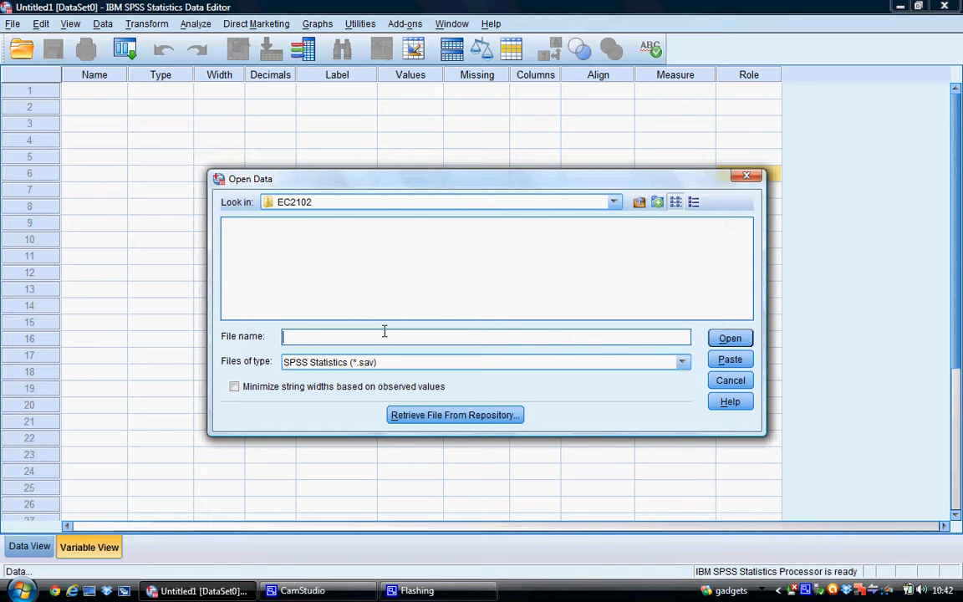
{"action": "mouse_move", "coordinate": [288, 369]}
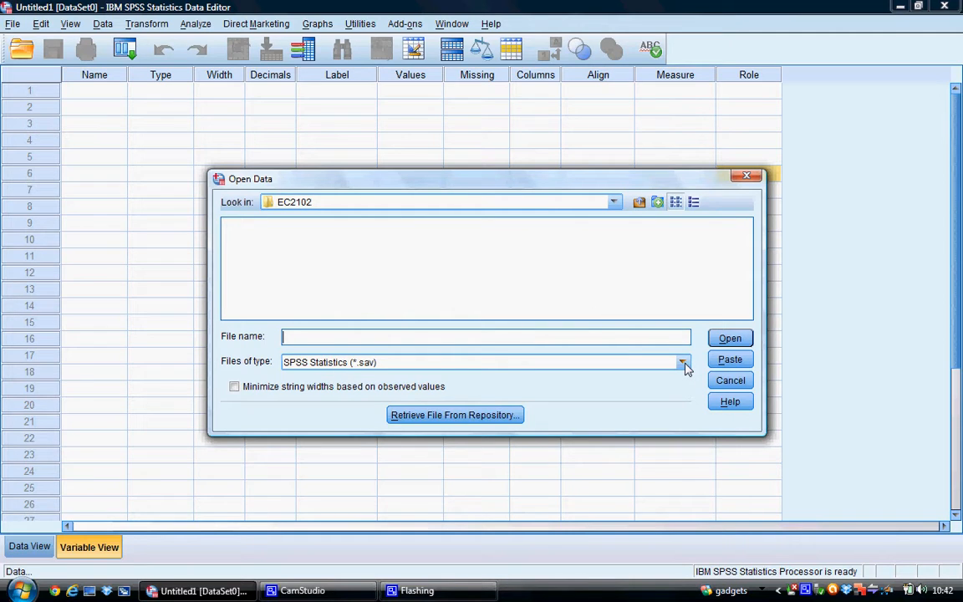
Filter the file list to Excel and open Tutorial 1 - Data.xlsx
{"action": "left_click", "coordinate": [682, 361]}
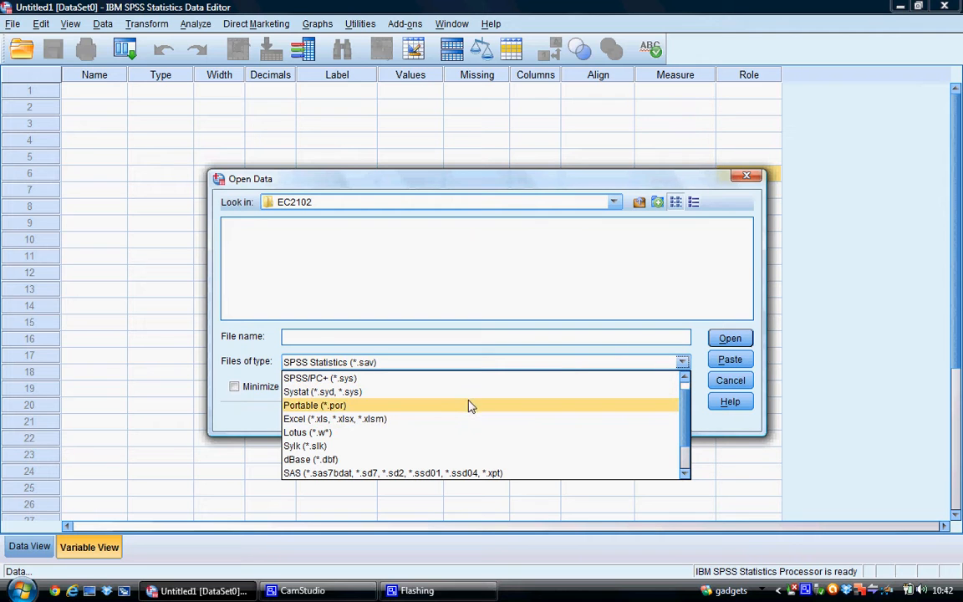
{"action": "left_click", "coordinate": [334, 418]}
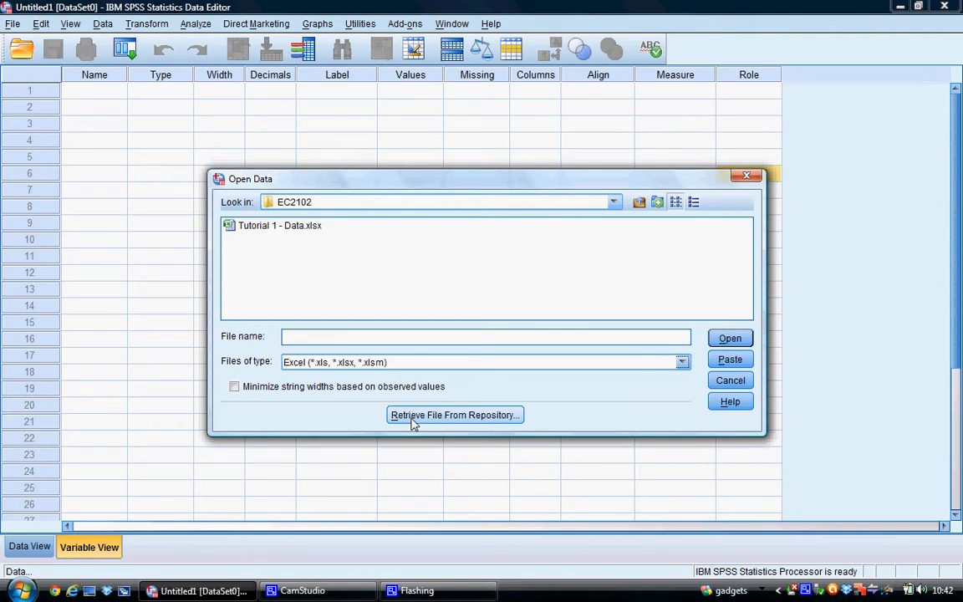
{"action": "mouse_move", "coordinate": [276, 235]}
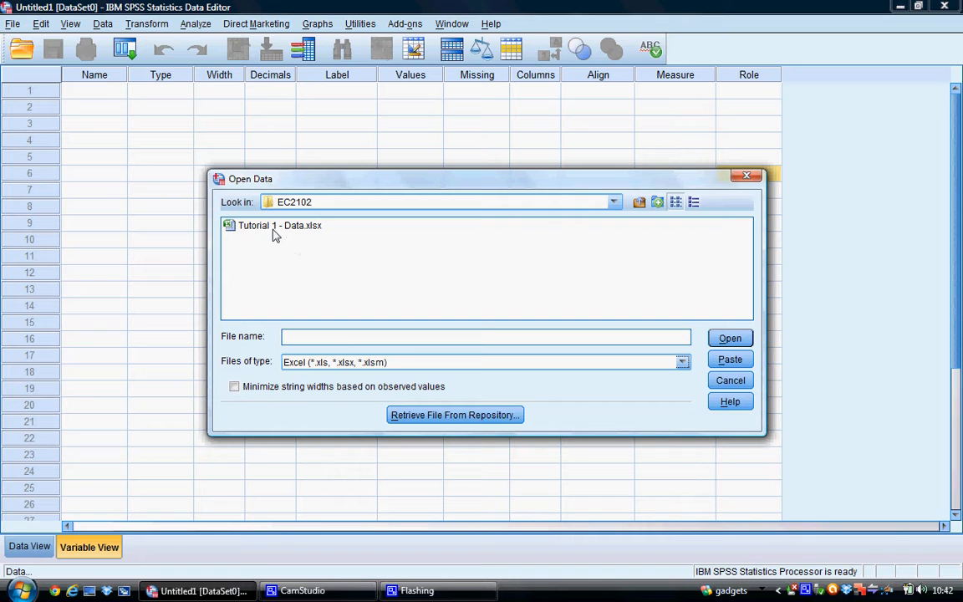
{"action": "mouse_move", "coordinate": [286, 232]}
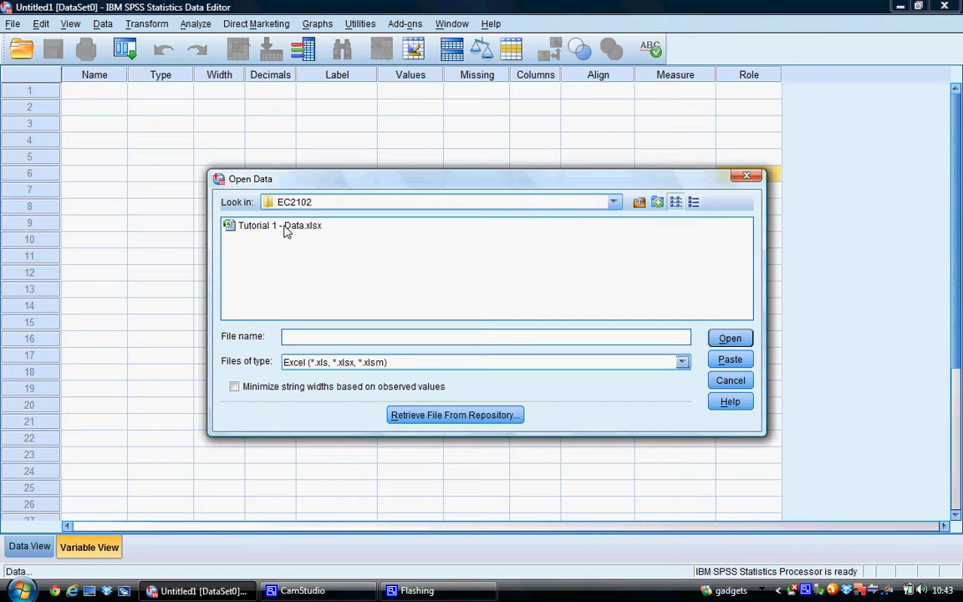
{"action": "left_click", "coordinate": [280, 225]}
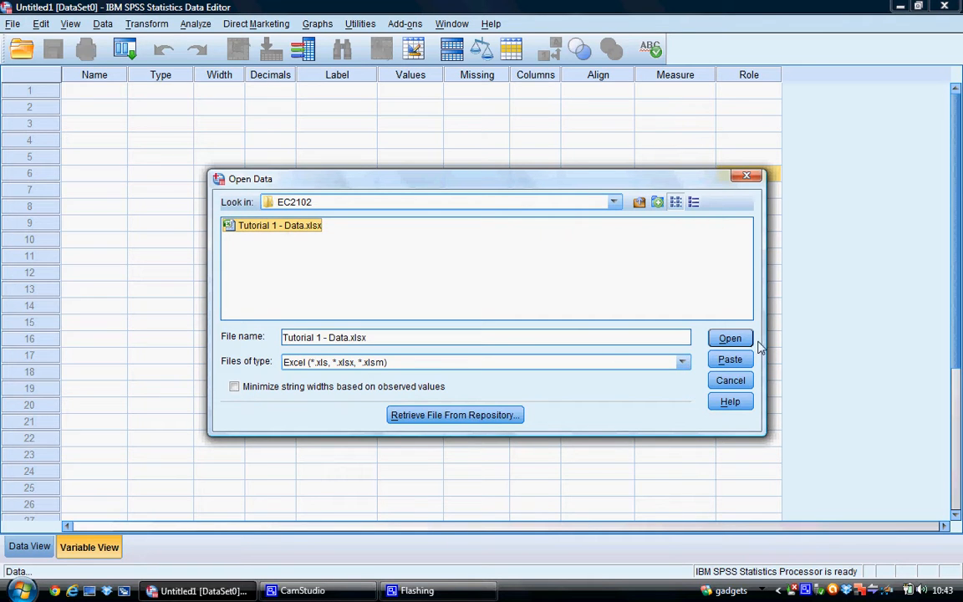
{"action": "left_click", "coordinate": [730, 338]}
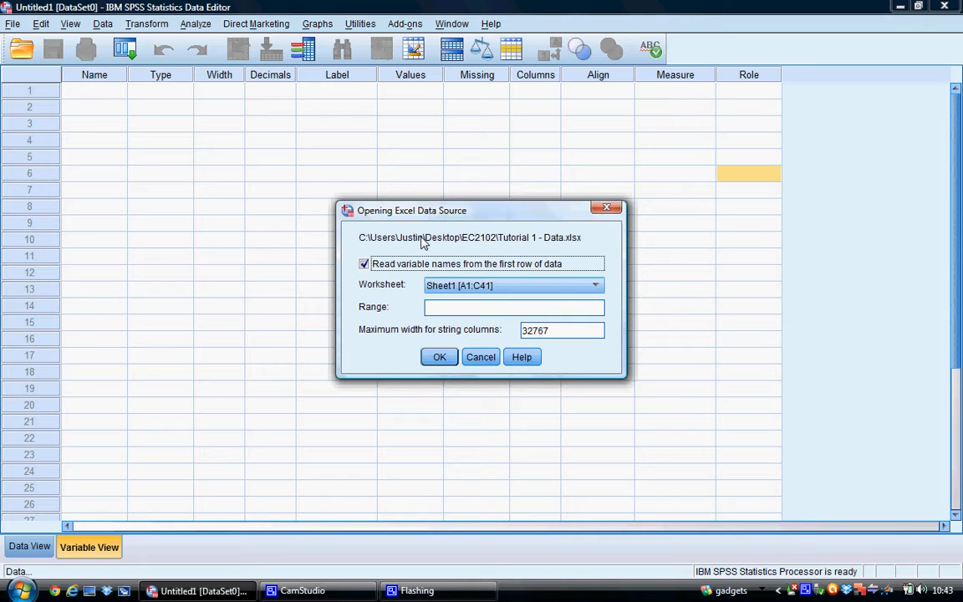
{"action": "mouse_move", "coordinate": [372, 295]}
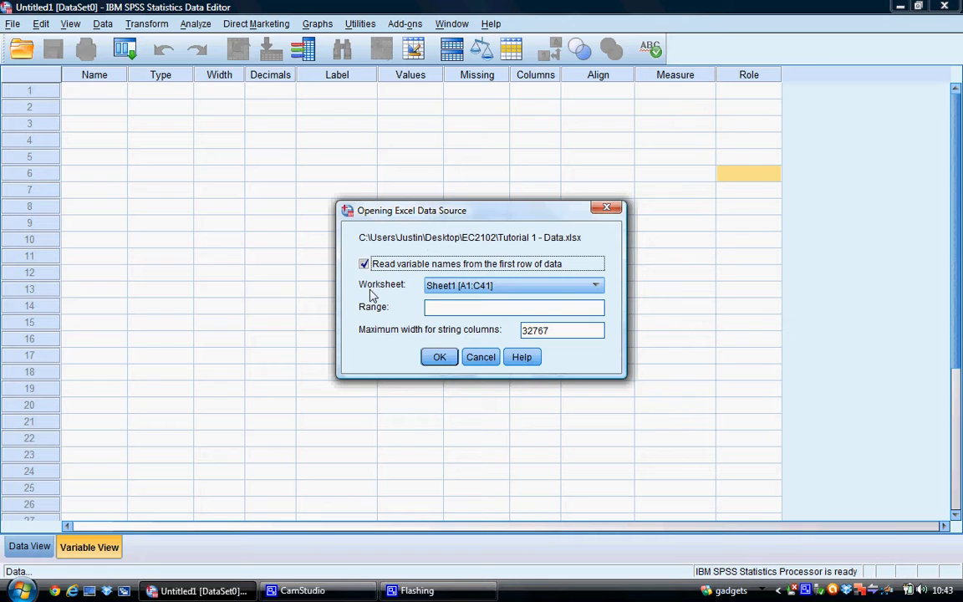
{"action": "mouse_move", "coordinate": [484, 272]}
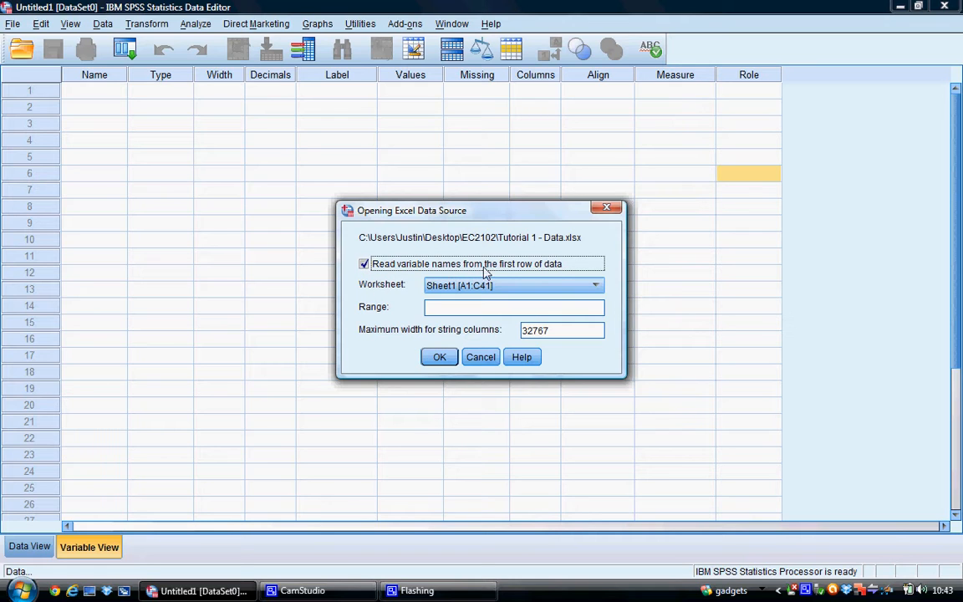
{"action": "mouse_move", "coordinate": [530, 285]}
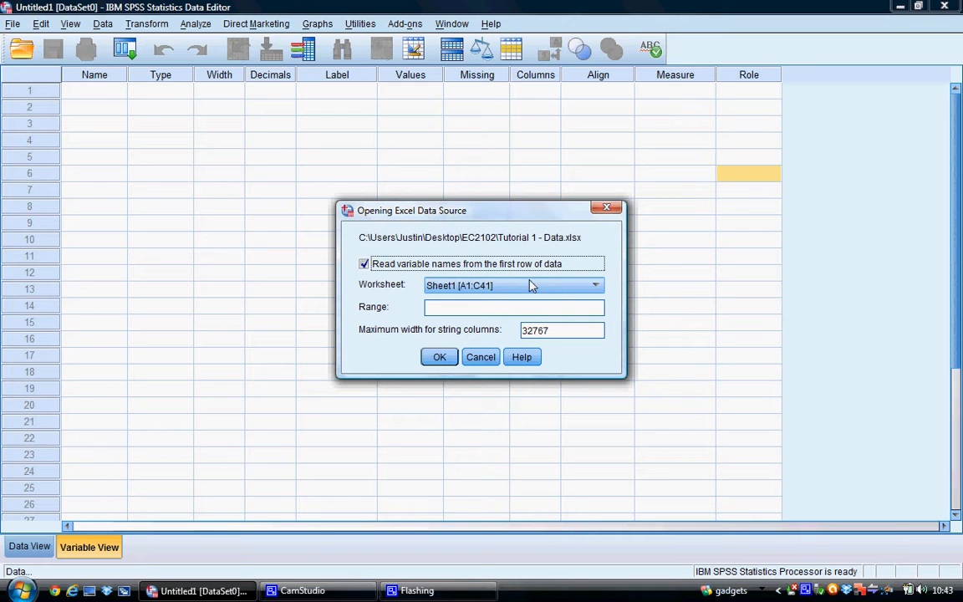
{"action": "mouse_move", "coordinate": [524, 299]}
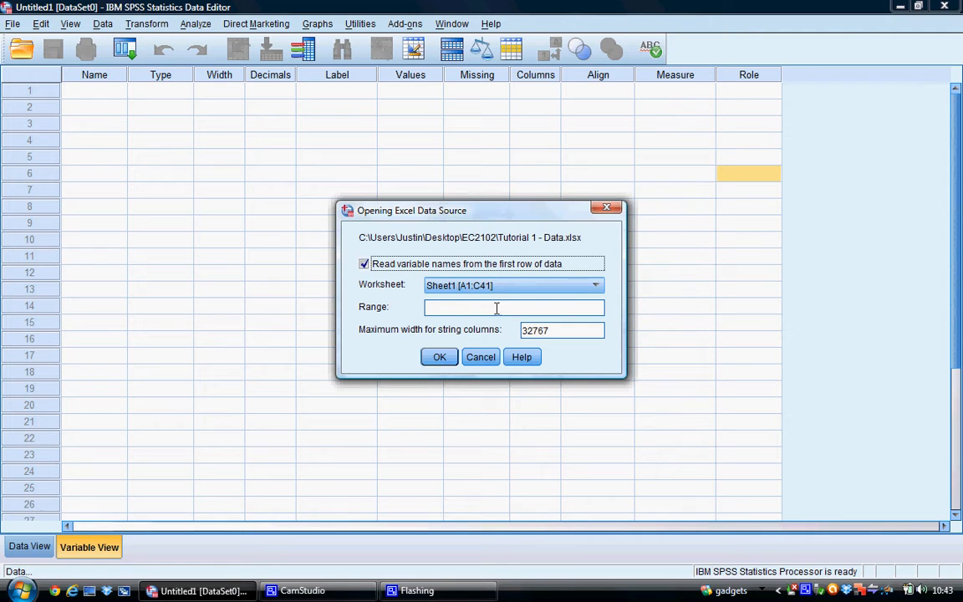
{"action": "mouse_move", "coordinate": [468, 313]}
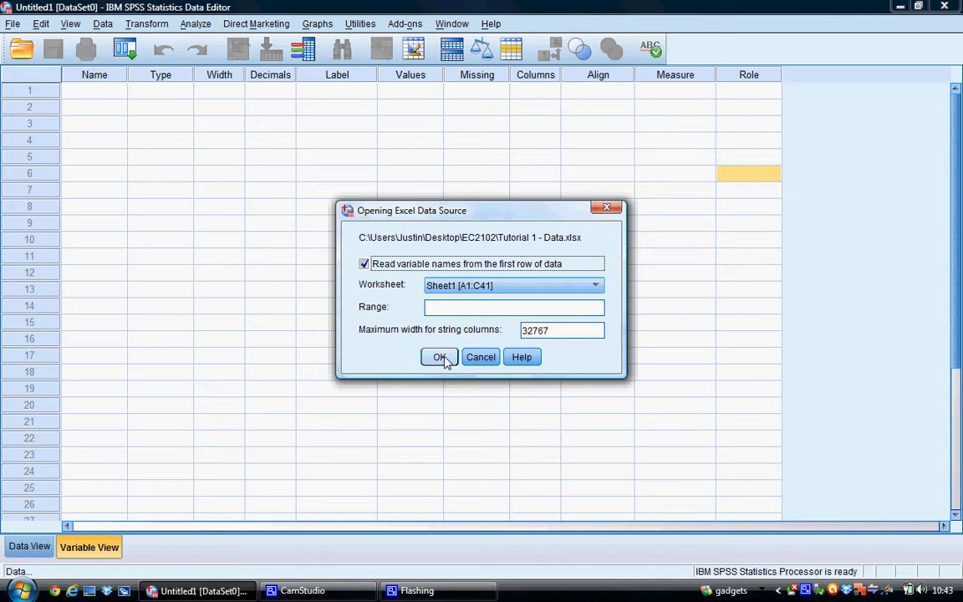
Import Sheet1 [A1:C41], reading variable names from the first row
{"action": "left_click", "coordinate": [438, 357]}
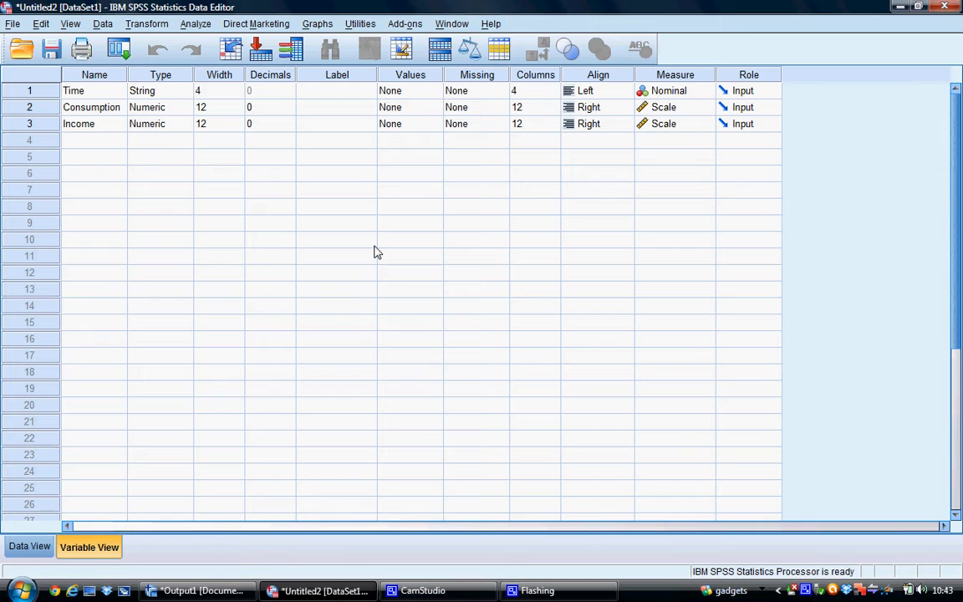
{"action": "mouse_move", "coordinate": [333, 284]}
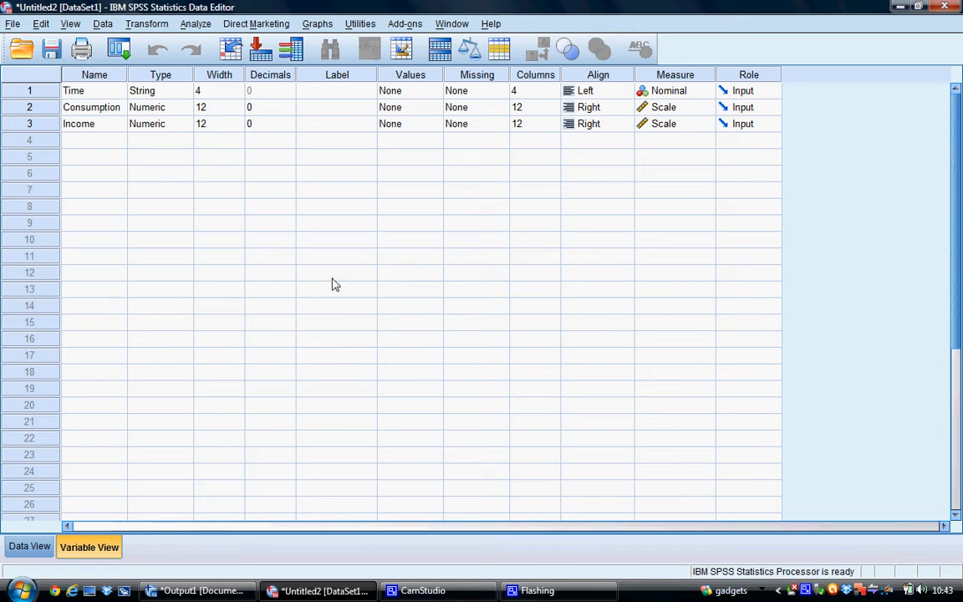
{"action": "mouse_move", "coordinate": [113, 100]}
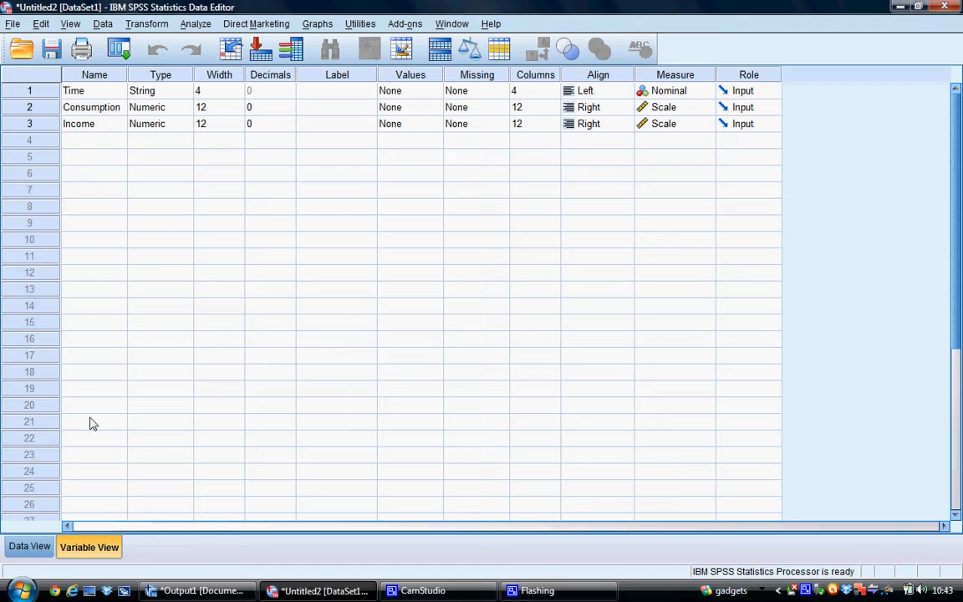
Check the Time, Consumption and Income variables, then switch to Data View
{"action": "left_click", "coordinate": [29, 546]}
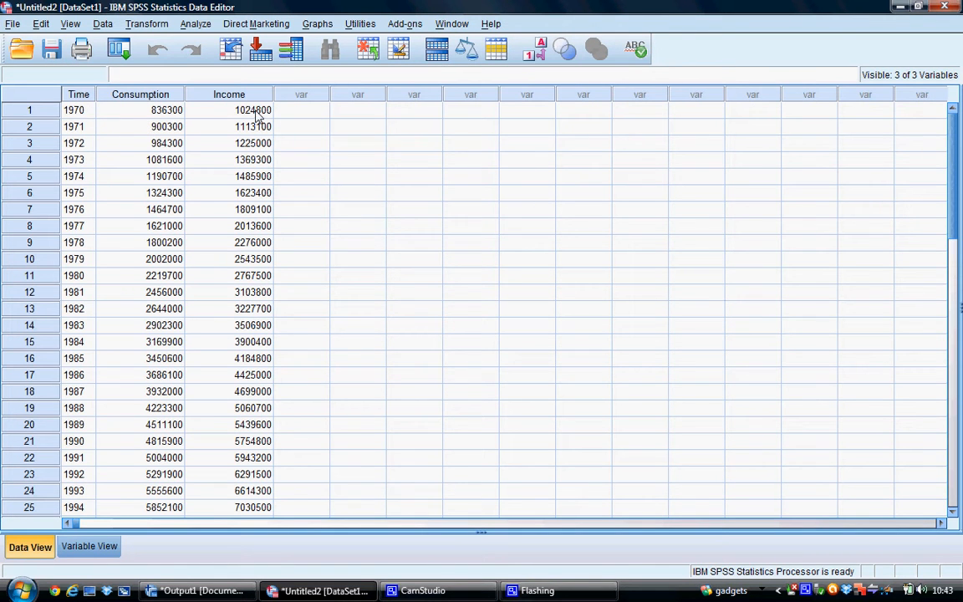
Scroll through the 40 yearly rows from 1970 to 2009 and back
{"action": "scroll", "scroll_direction": "down", "scroll_amount": 3}
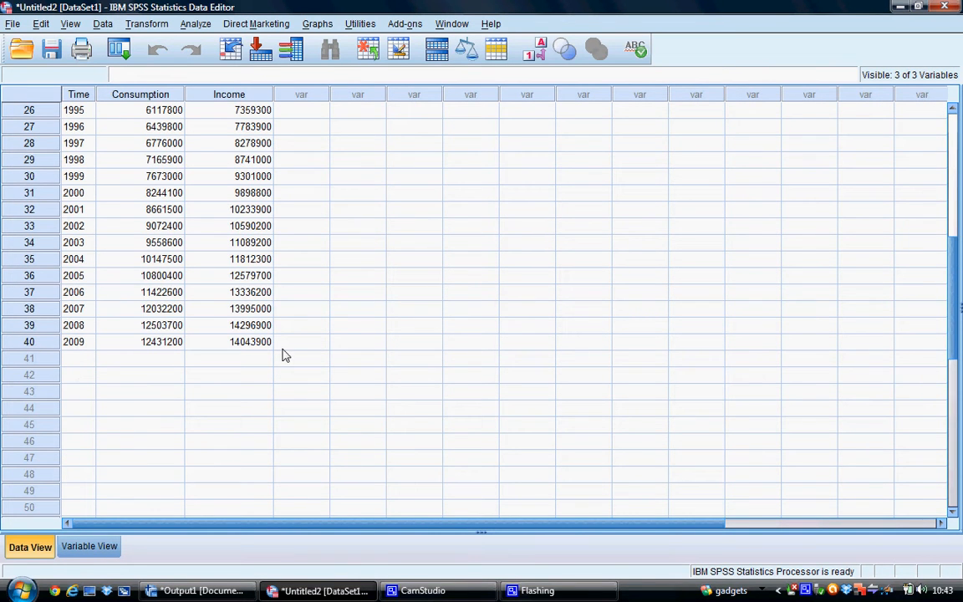
{"action": "scroll", "scroll_direction": "up", "scroll_amount": 3}
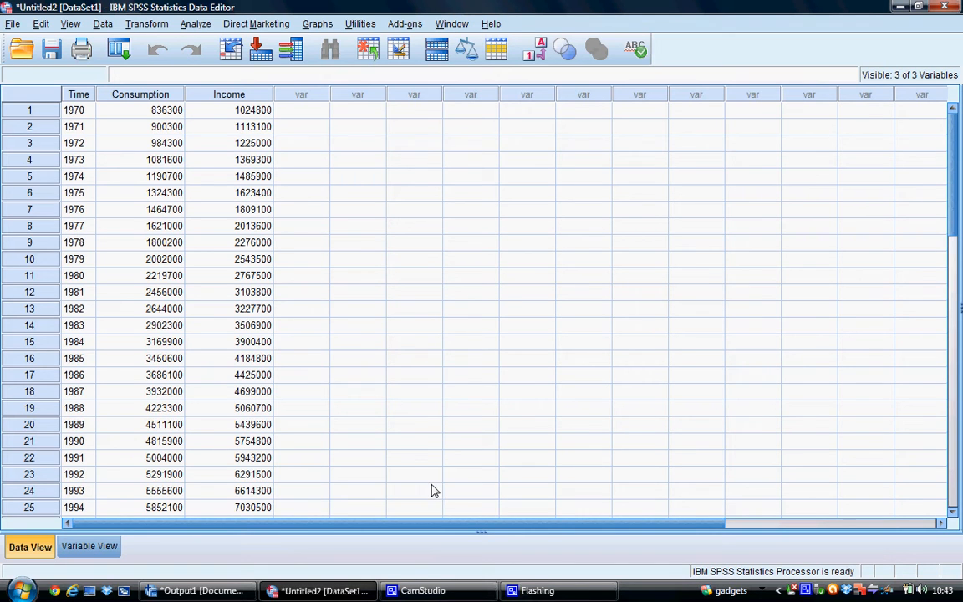
{"action": "left_click", "coordinate": [422, 590]}
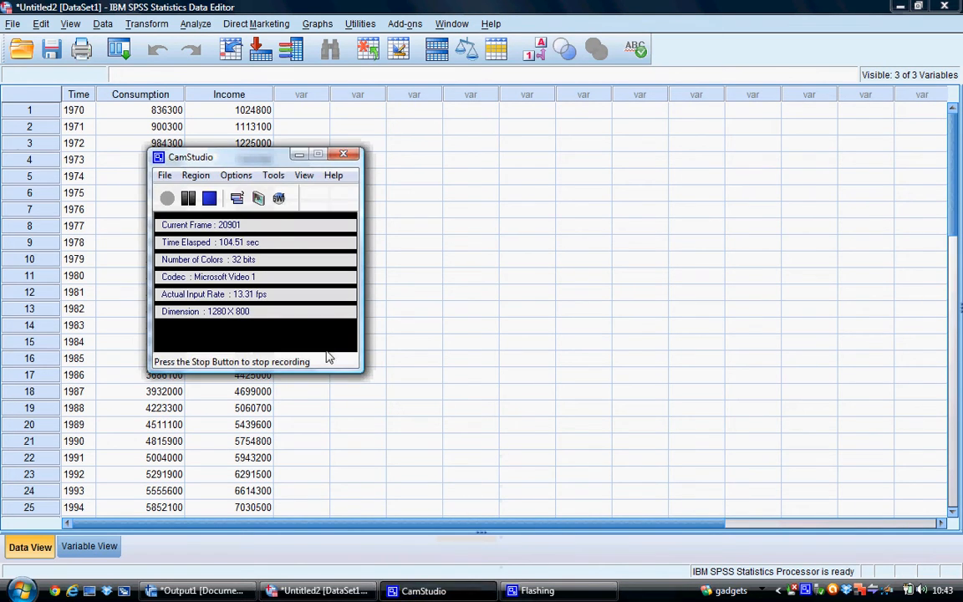